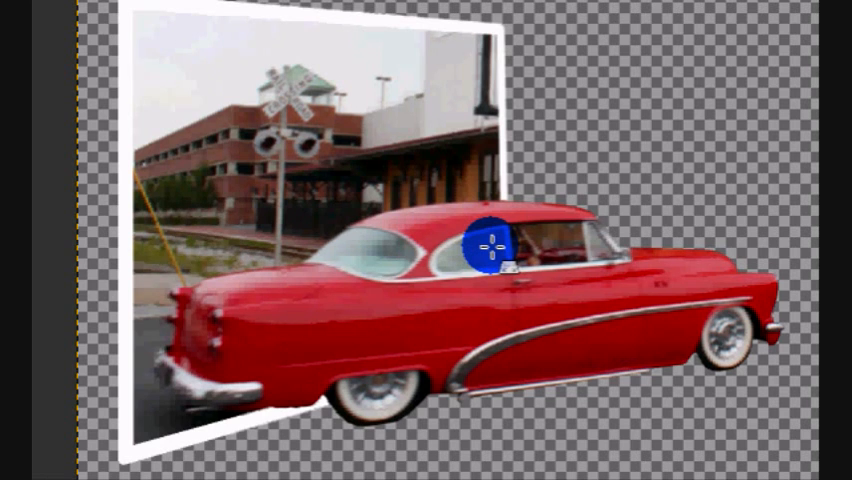
{"action": "mouse_move", "coordinate": [610, 150]}
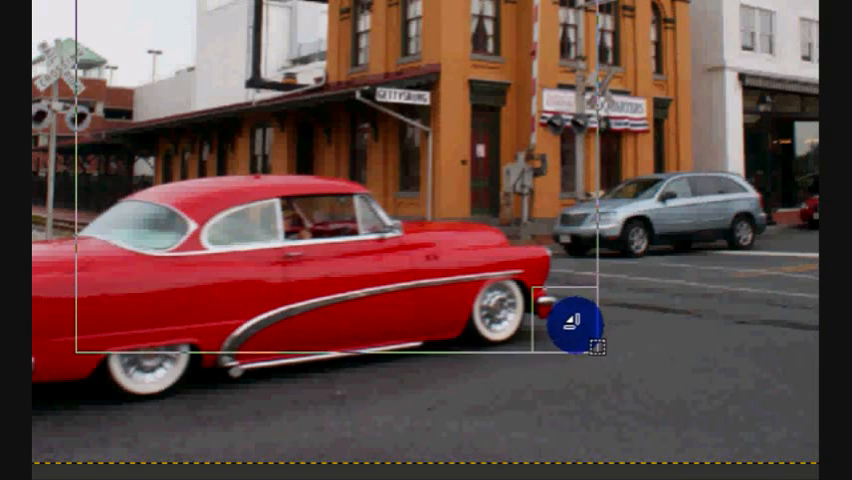
Turn the rectangle selection around the car into a border outline and confirm its width
{"action": "left_click", "coordinate": [230, 116]}
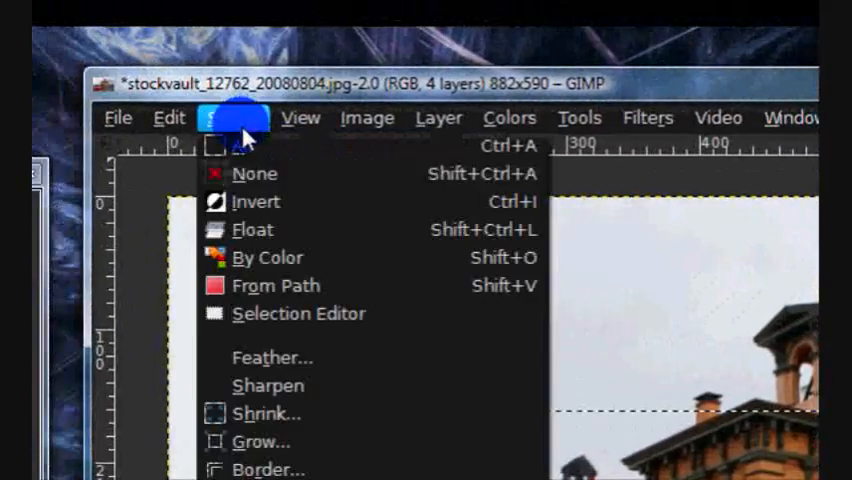
{"action": "left_click", "coordinate": [270, 468]}
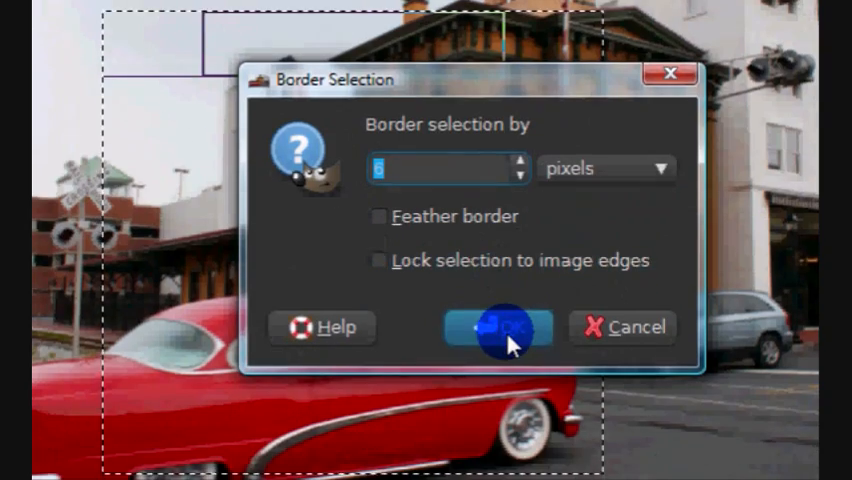
{"action": "left_click", "coordinate": [496, 328]}
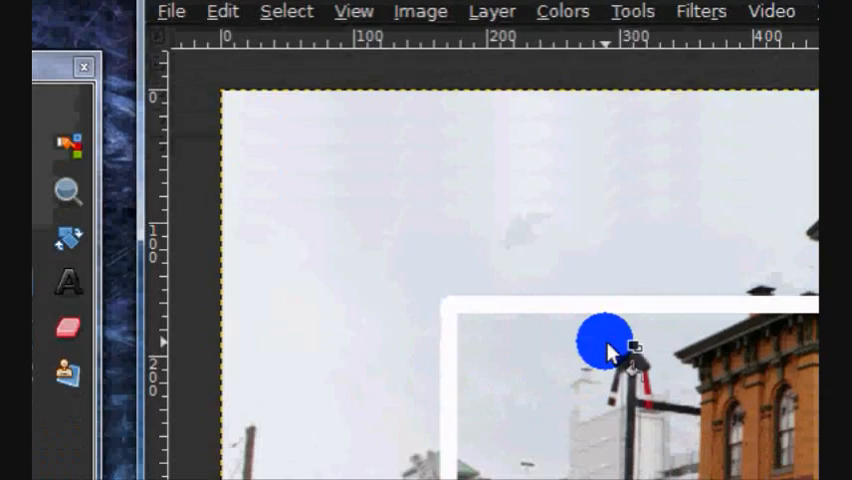
Tilt the white frame with the Perspective tool by dragging two corner handles
{"action": "left_click", "coordinate": [492, 116]}
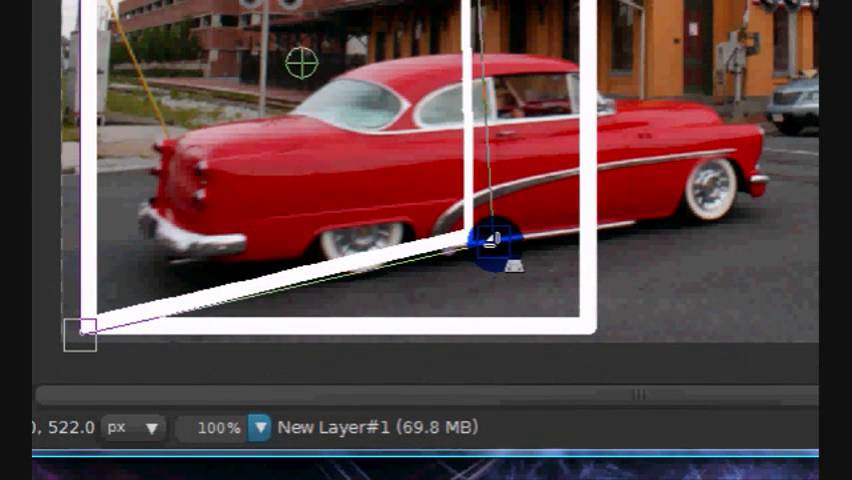
{"action": "left_click_drag", "start_coordinate": [490, 240], "coordinate": [450, 210]}
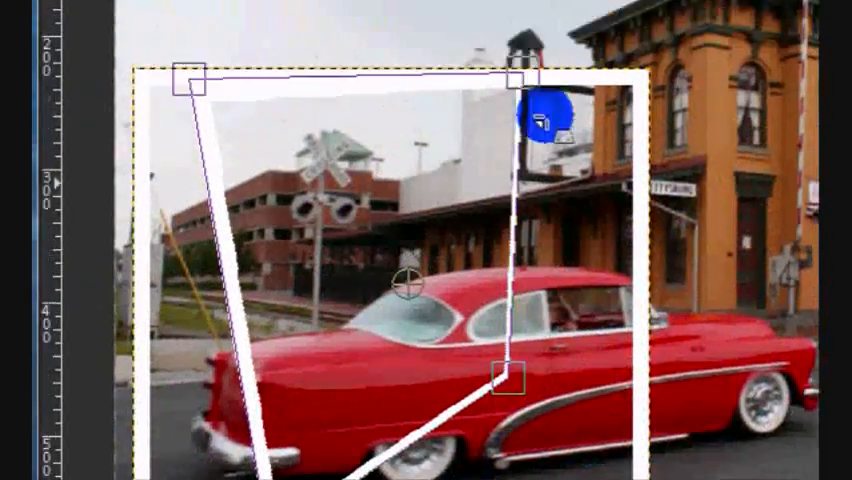
{"action": "left_click_drag", "start_coordinate": [540, 116], "coordinate": [512, 318]}
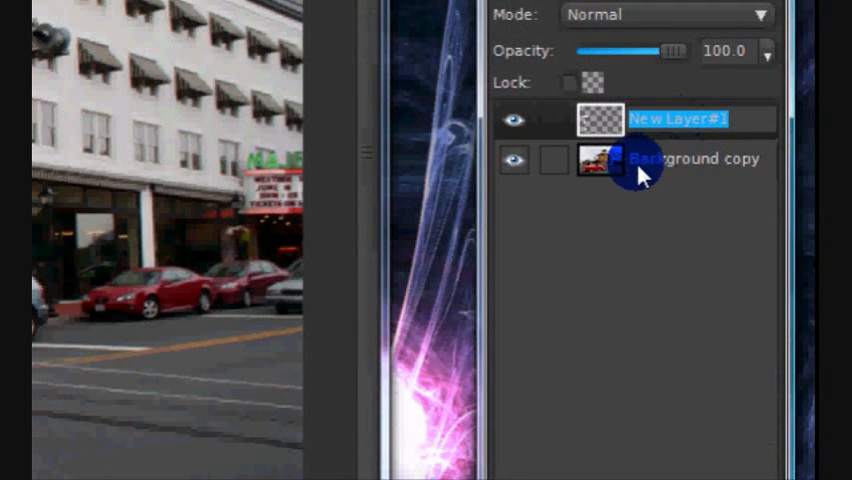
Name the frame layer 'white border' and return to the car photo layer
{"action": "type", "text": "white border"}
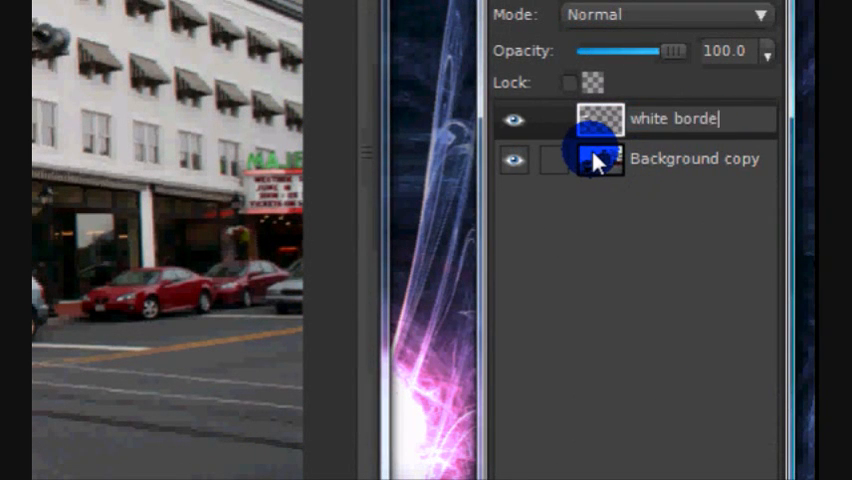
{"action": "left_click", "coordinate": [692, 158]}
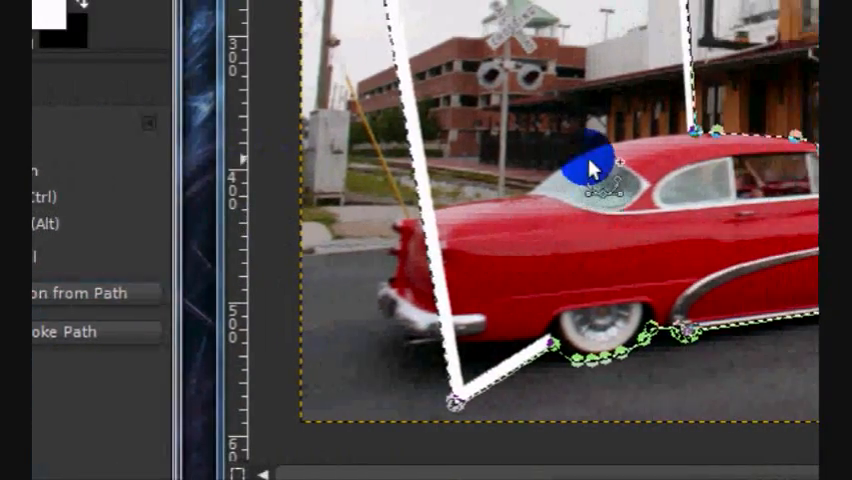
Start converting the traced car-outline path into a selection via the Select menu
{"action": "left_click", "coordinate": [340, 116]}
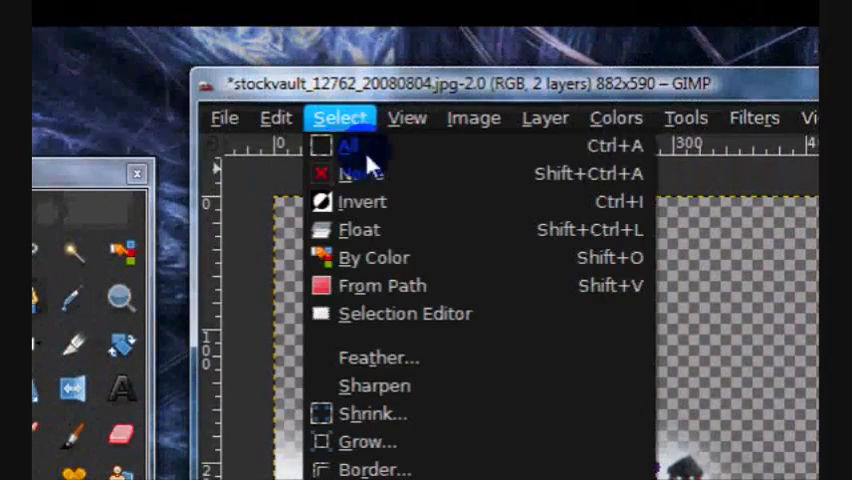